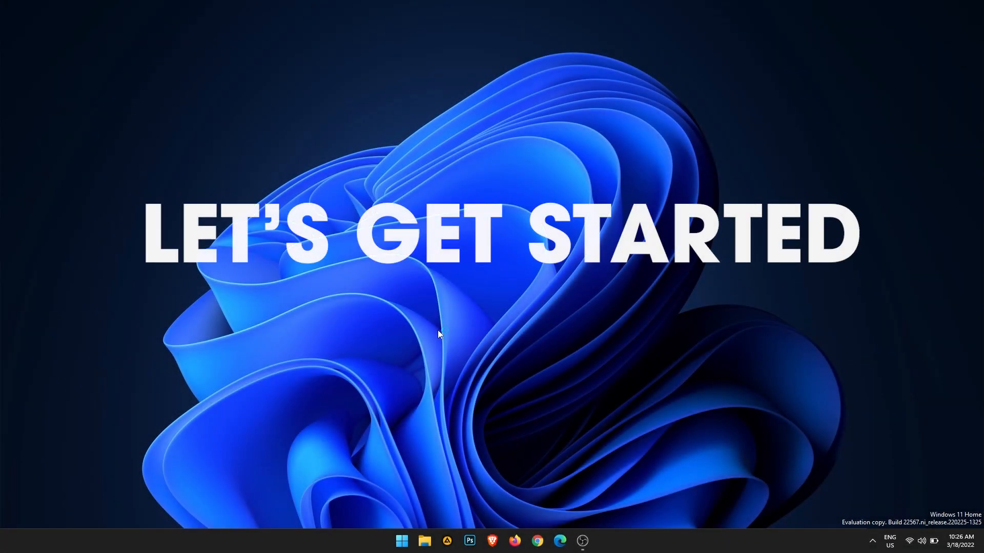
Step: Launch the Brave browser from the taskbar, landing on downloadsource.net
left_click(491, 541)
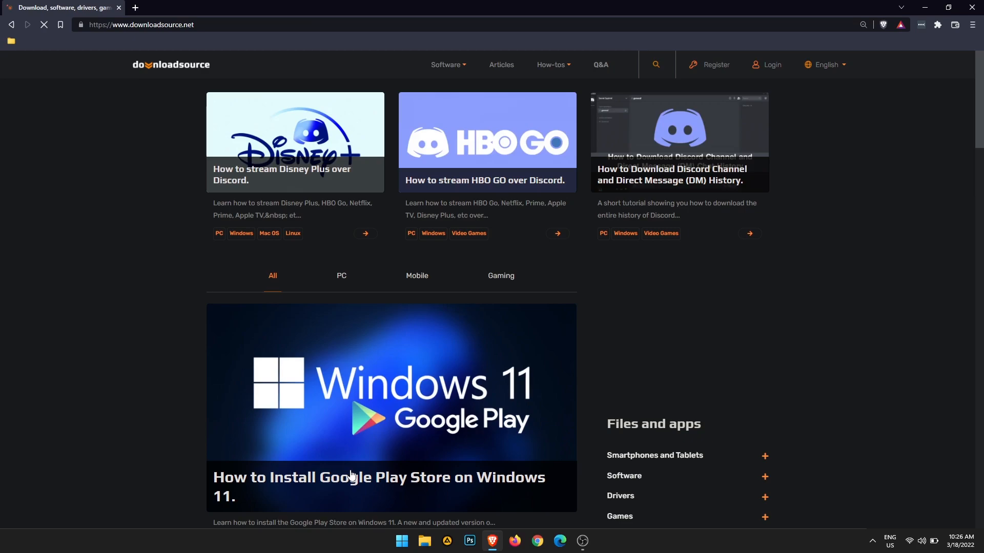
Step: From the 'Install Google Play Store on Windows 11' article, follow 'the GitHub page' link to powershell-windows-toolbox
left_click(379, 486)
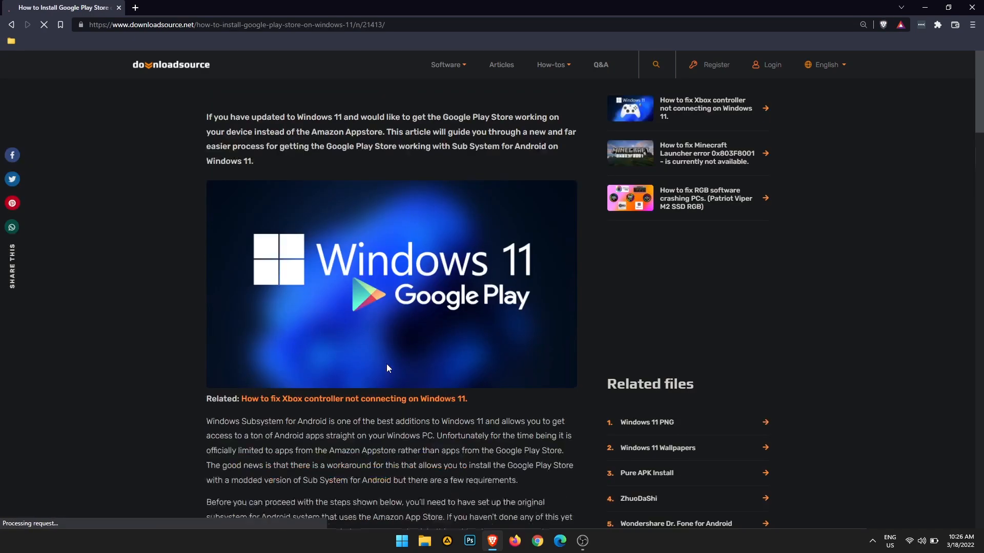
scroll("down", 3)
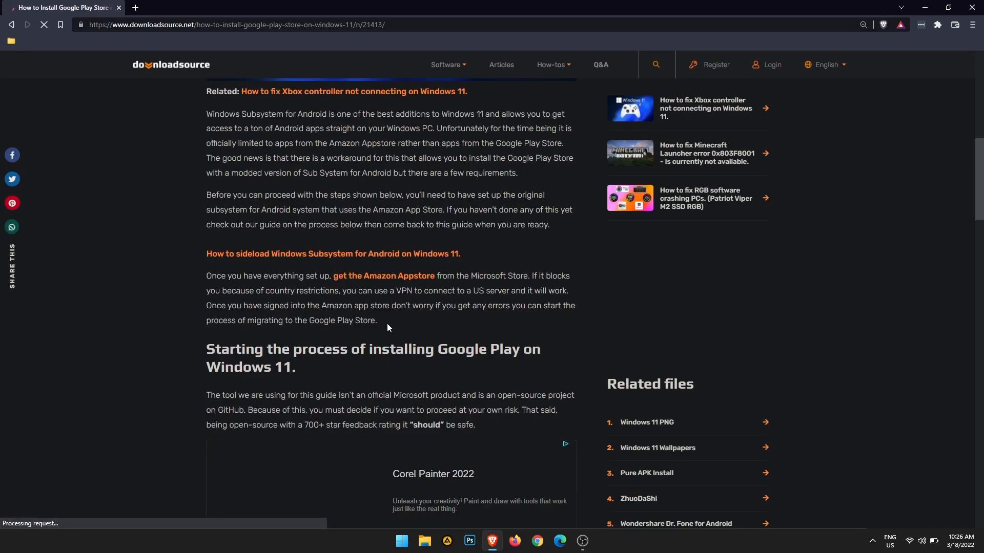
scroll("down", 3)
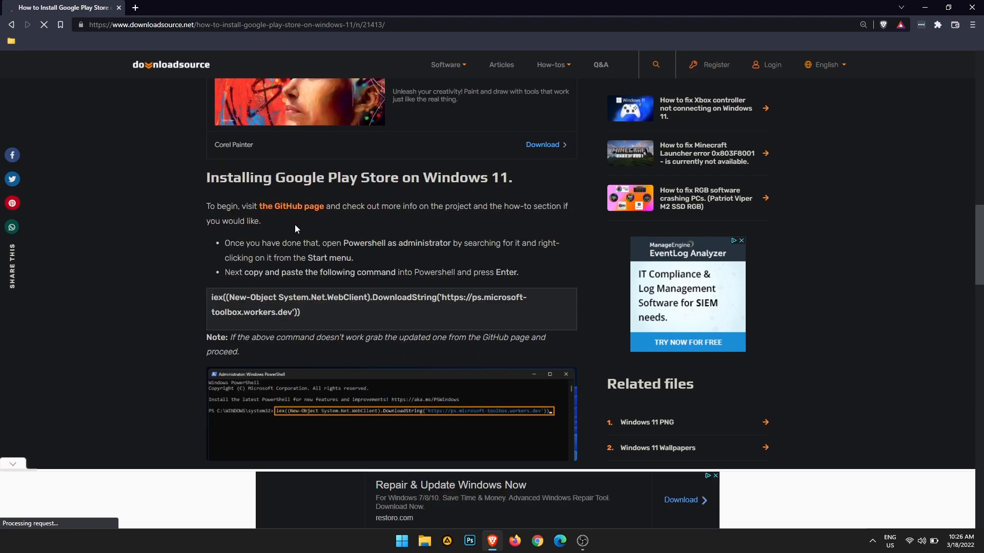
left_click(290, 206)
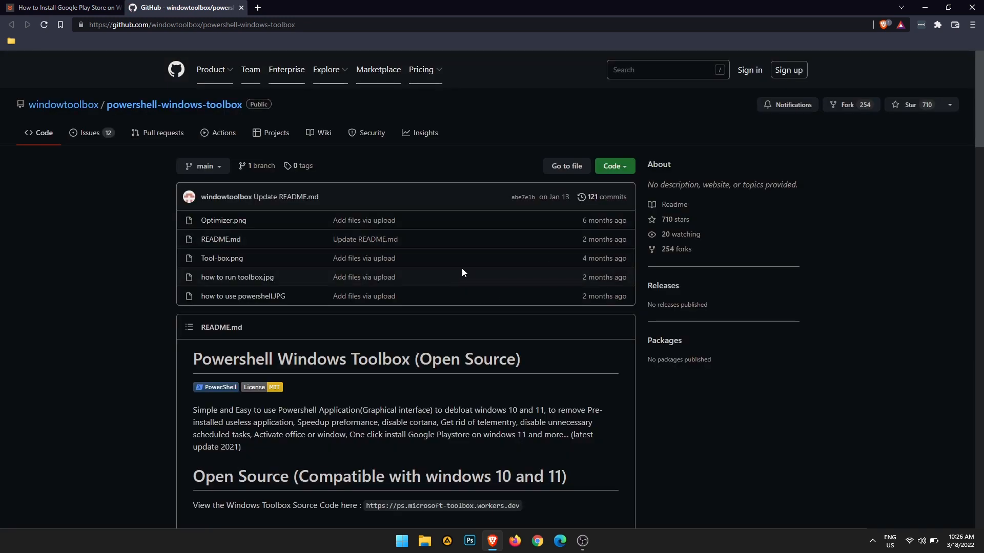
Step: Select the README's Easy Start iex command under 'How to use' for copying
scroll("down", 3)
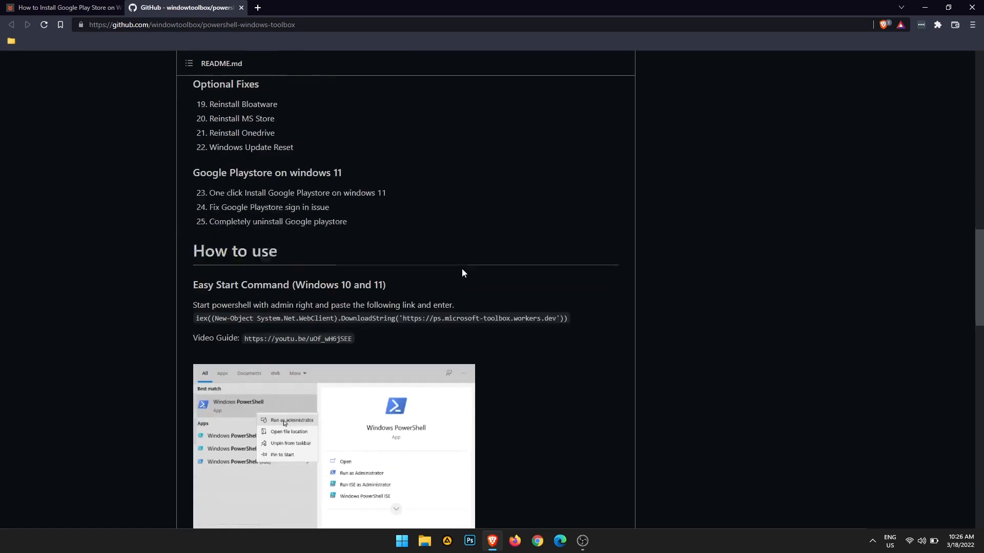
scroll("down", 3)
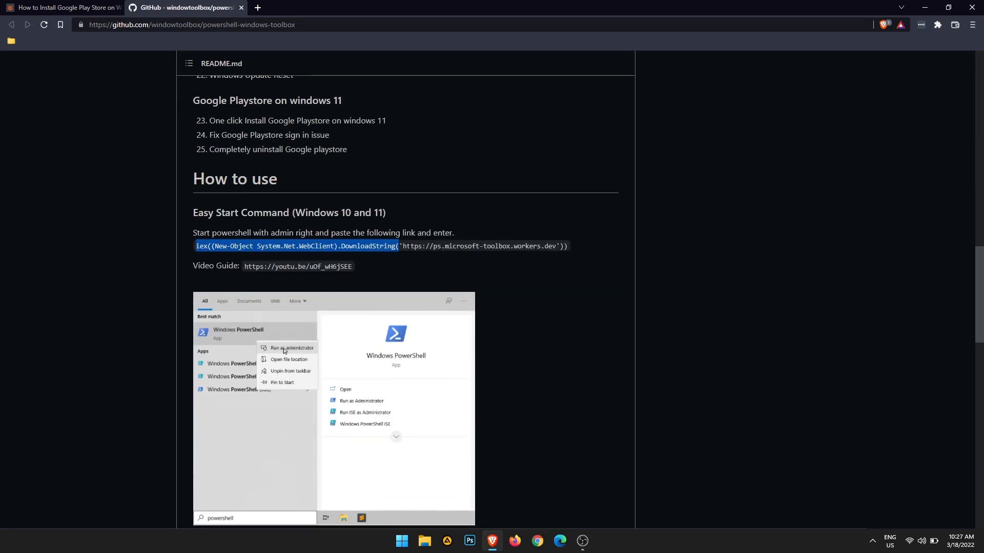
left_click_drag(402, 246, 567, 246)
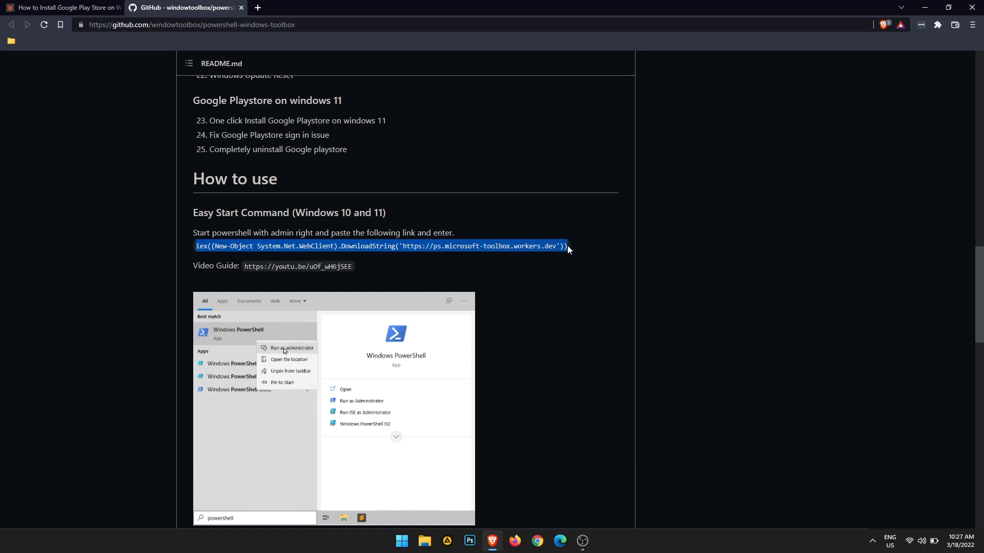
mouse_move(625, 157)
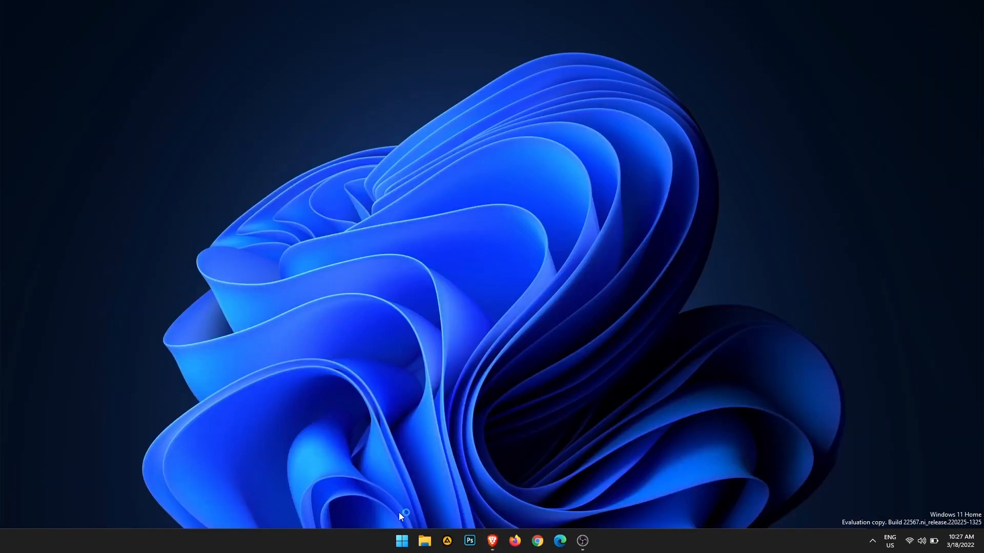
Step: Search Start for 'power' and run Windows PowerShell as administrator
left_click(402, 540)
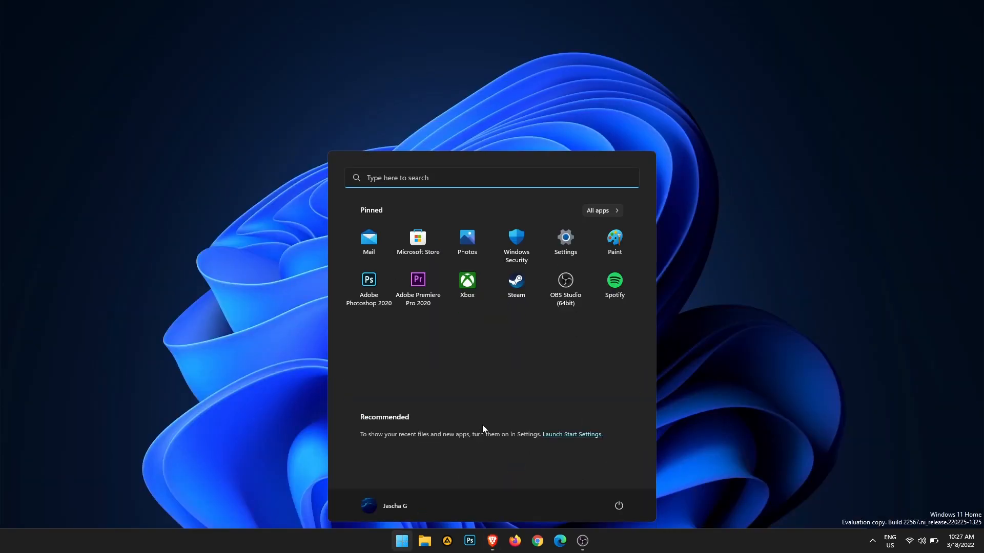
type("power")
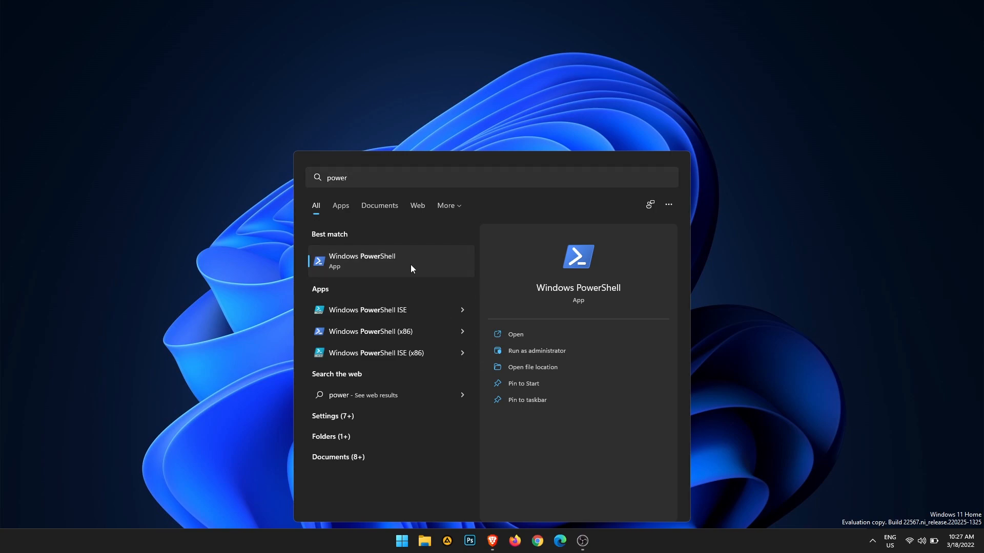
left_click(536, 350)
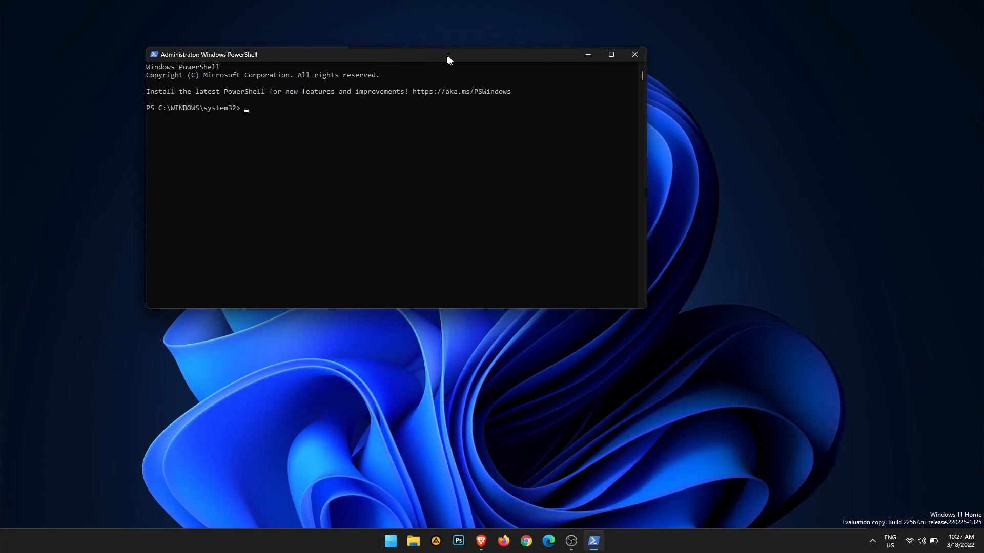
Step: Run the toolbox's iex DownloadString command at the administrator PowerShell prompt
left_click_drag(447, 55, 525, 53)
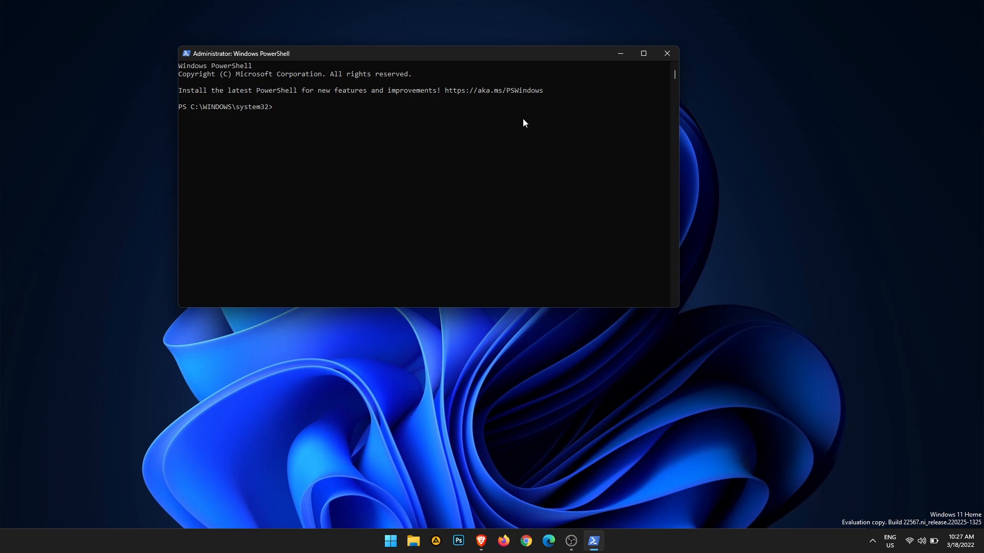
type("iex((New-Object System.Net.WebClient).DownloadString('https://ps.microsoft-toolbox.workers.dev'))")
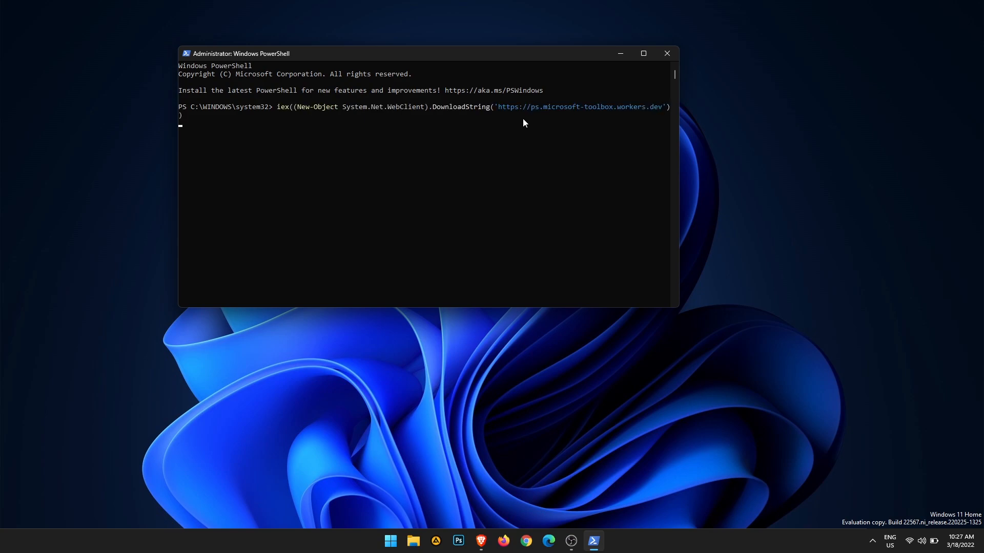
mouse_move(478, 147)
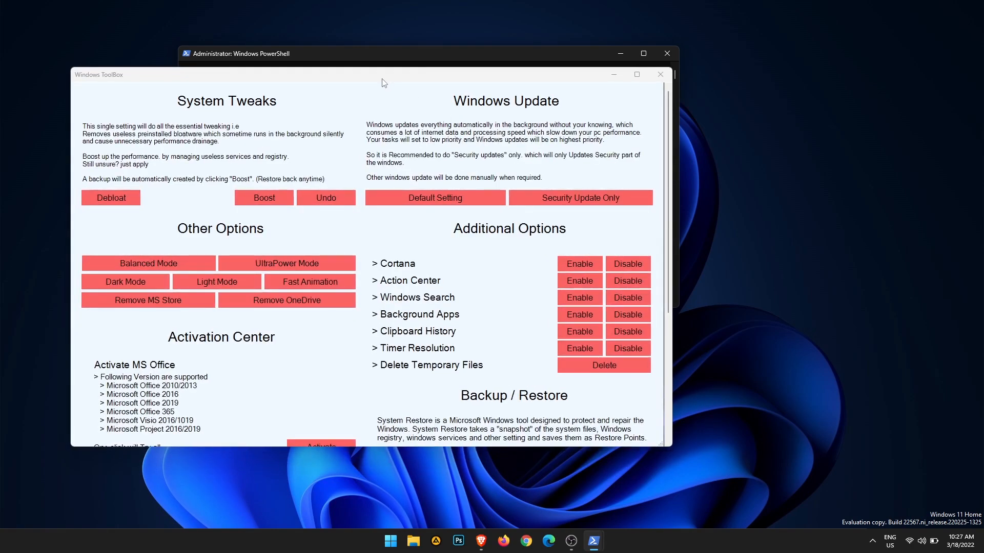
Step: Start 'Install Google Playstore for windows 11' from the ToolBox's Optional Fixes
left_click_drag(384, 82, 457, 80)
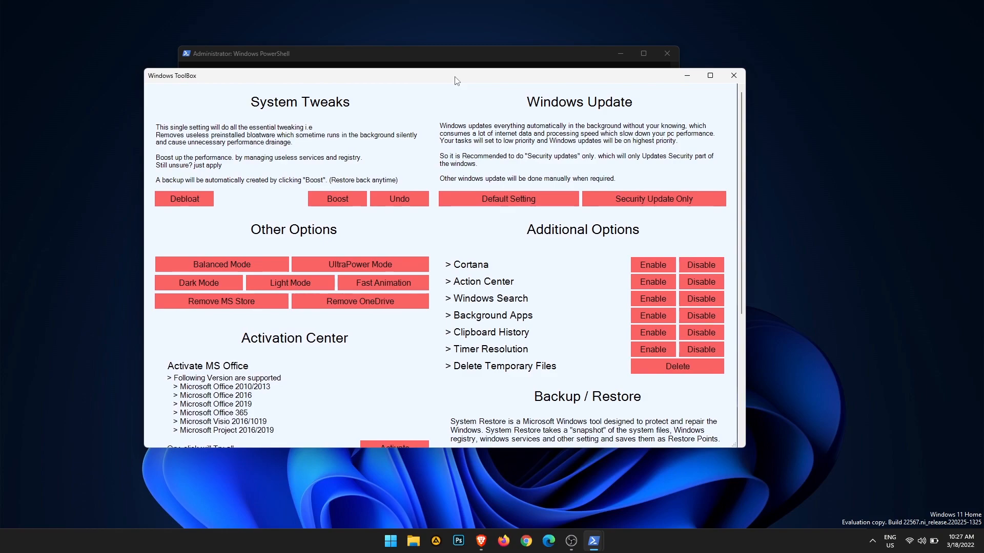
mouse_move(453, 91)
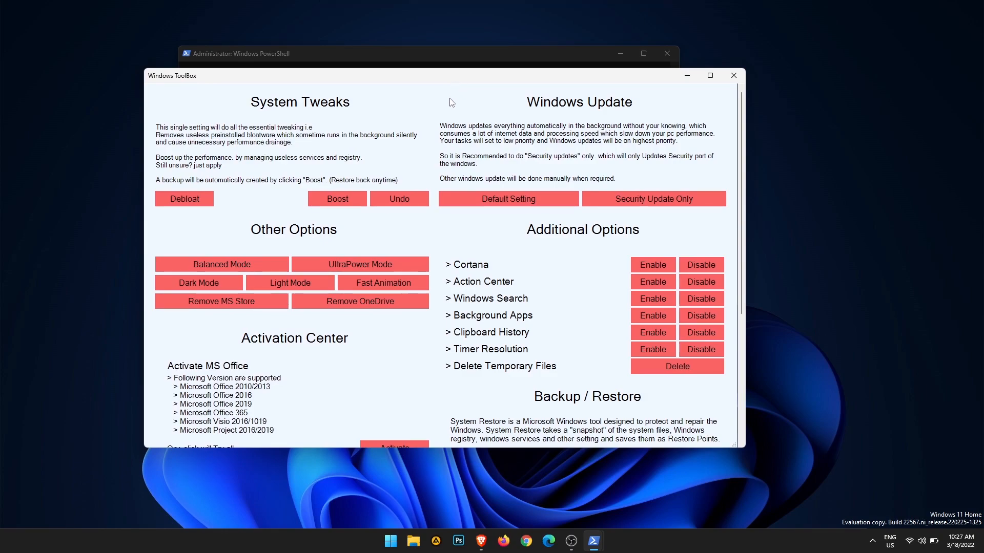
scroll("down", 3)
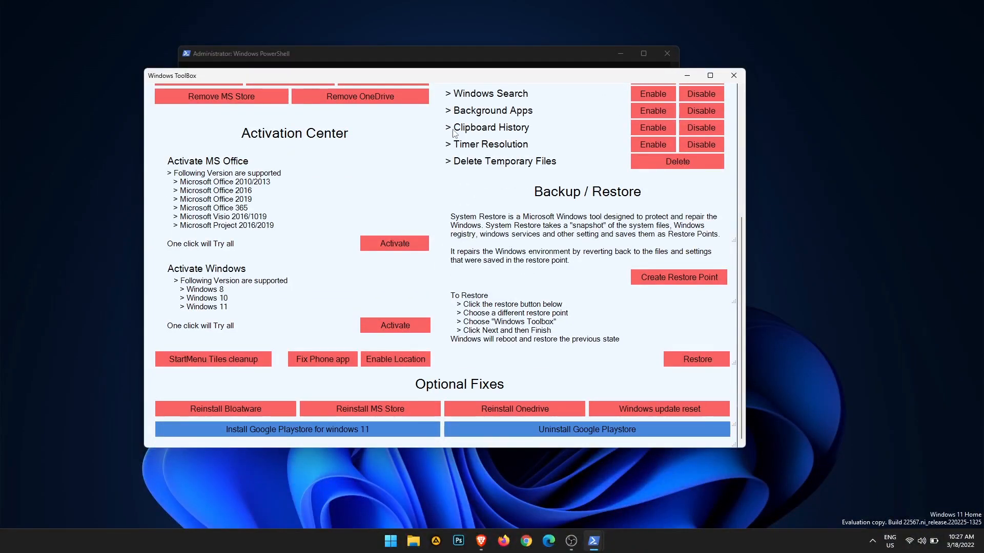
mouse_move(301, 423)
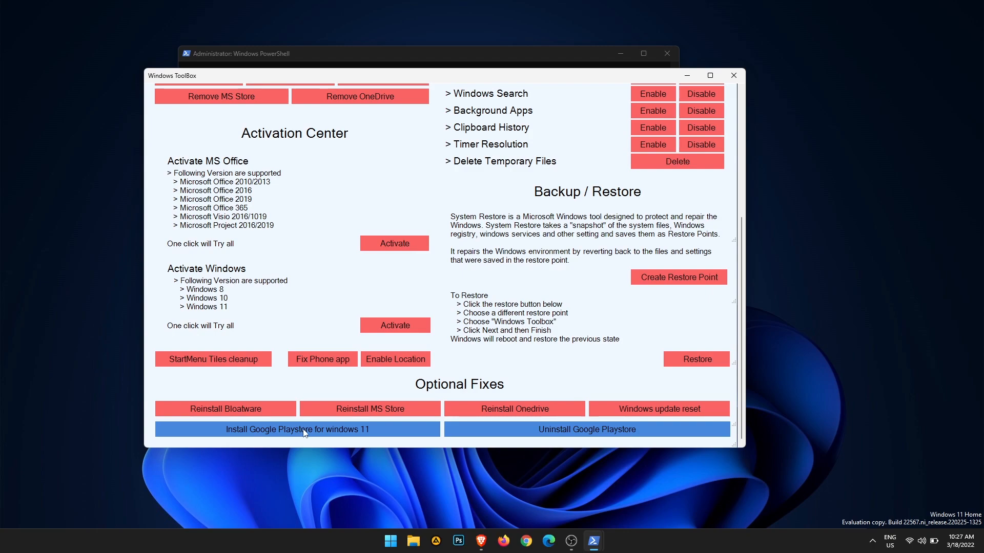
left_click(297, 429)
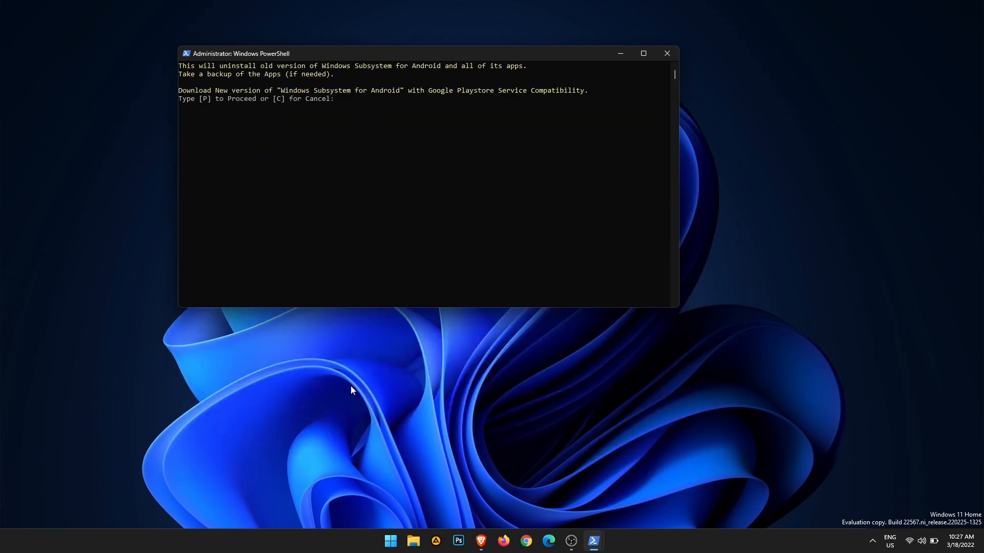
mouse_move(257, 115)
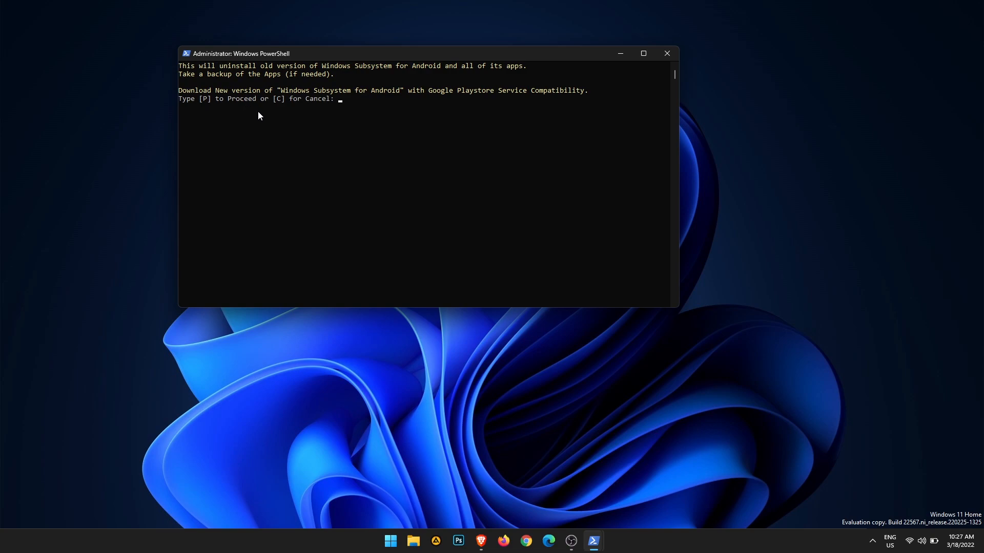
Step: Answer 'p' to proceed, then select the WSA bit.ly download link in the console
type("p")
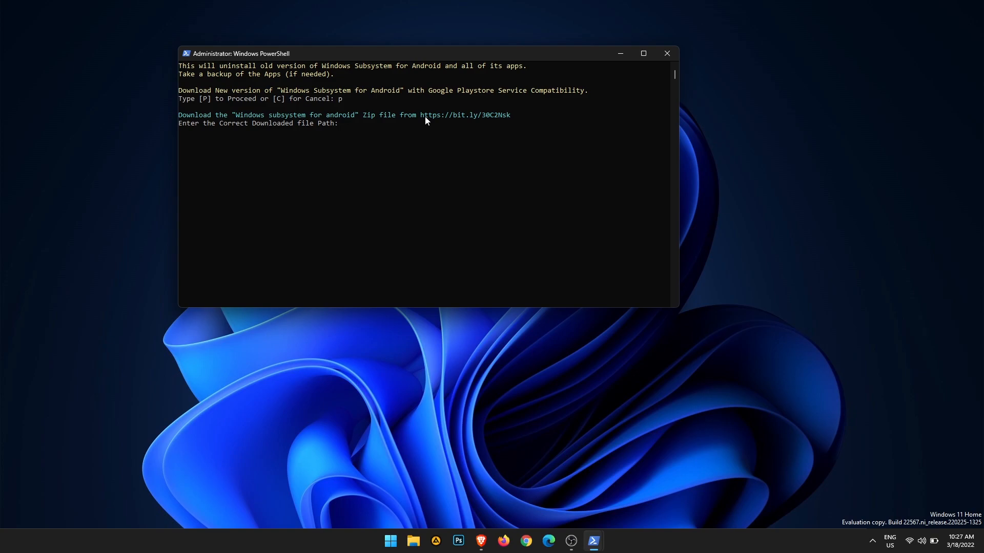
left_click_drag(420, 115, 460, 114)
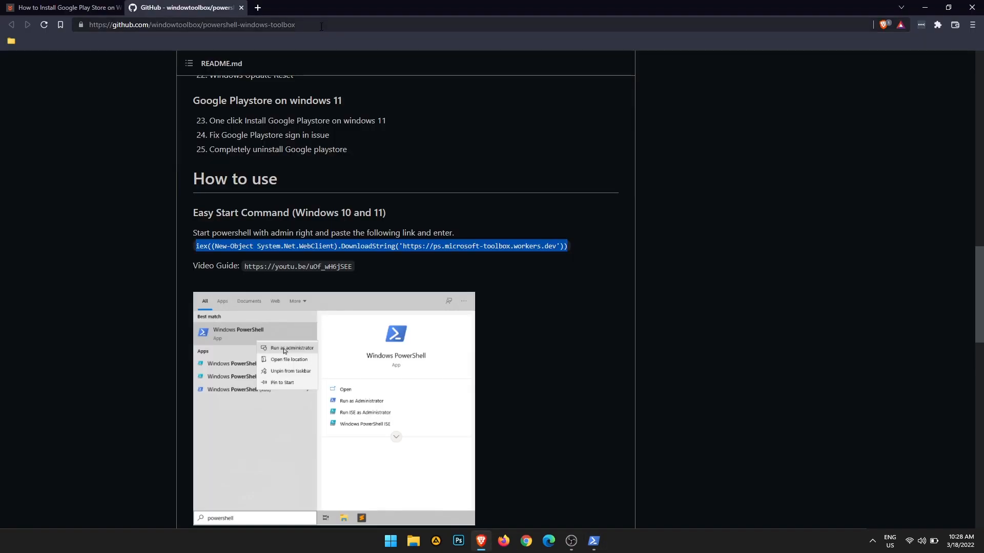
type("https://bit.ly/30C2Nsk")
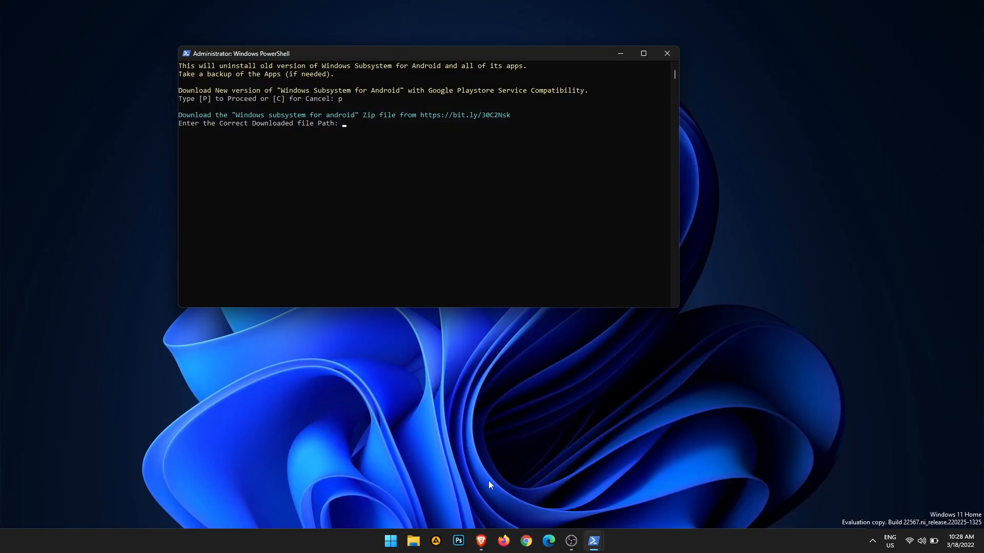
mouse_move(413, 541)
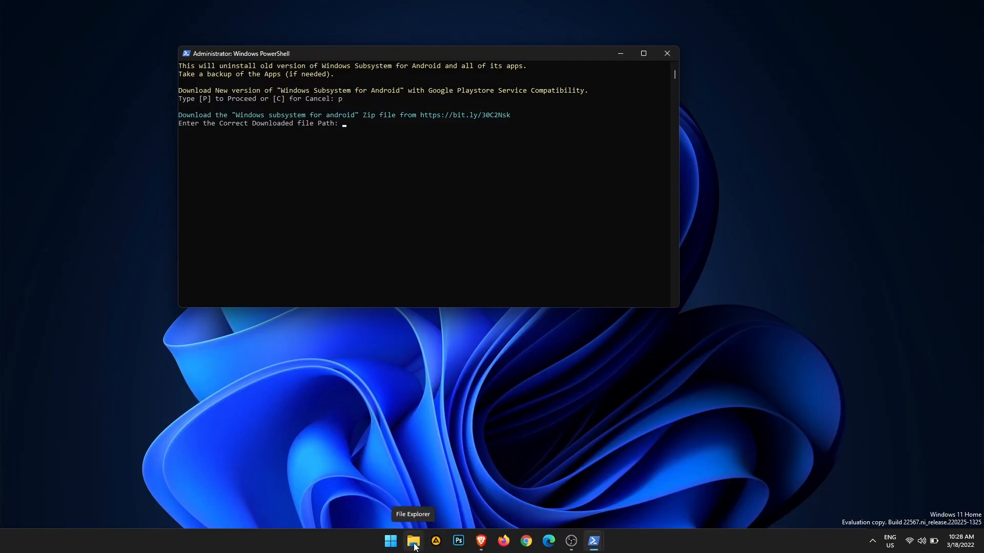
Step: In File Explorer's Downloads folder, copy the WSA .7z archive's full path
left_click(412, 541)
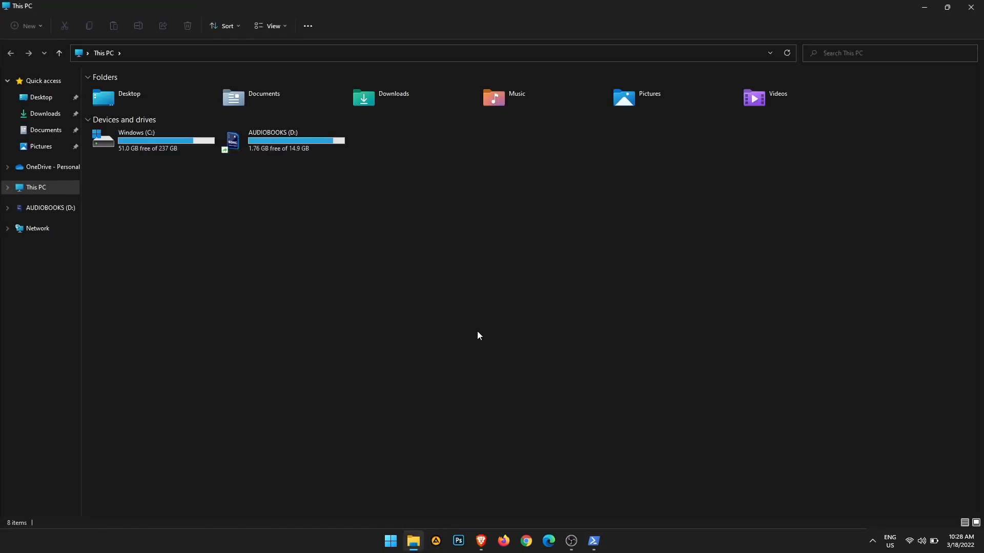
double_click(393, 98)
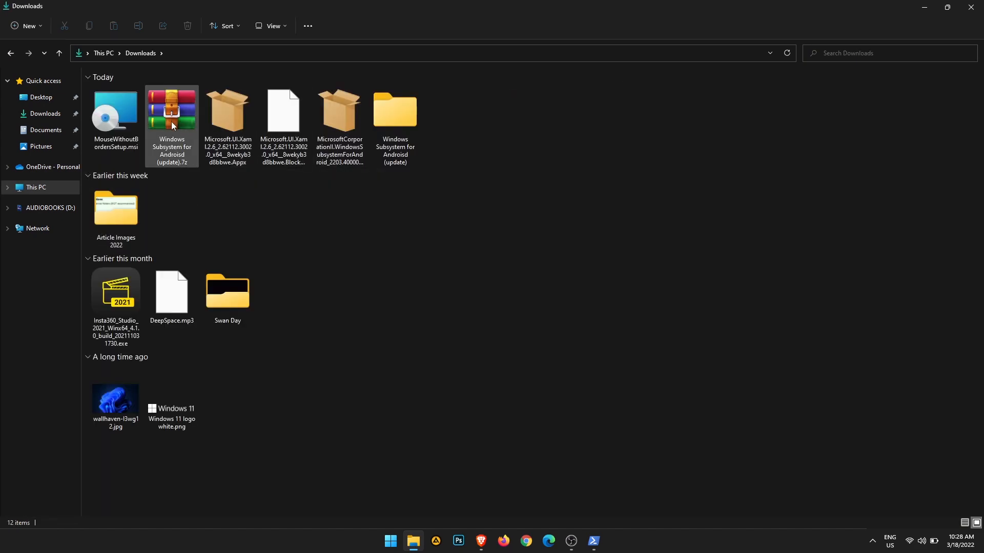
mouse_move(174, 113)
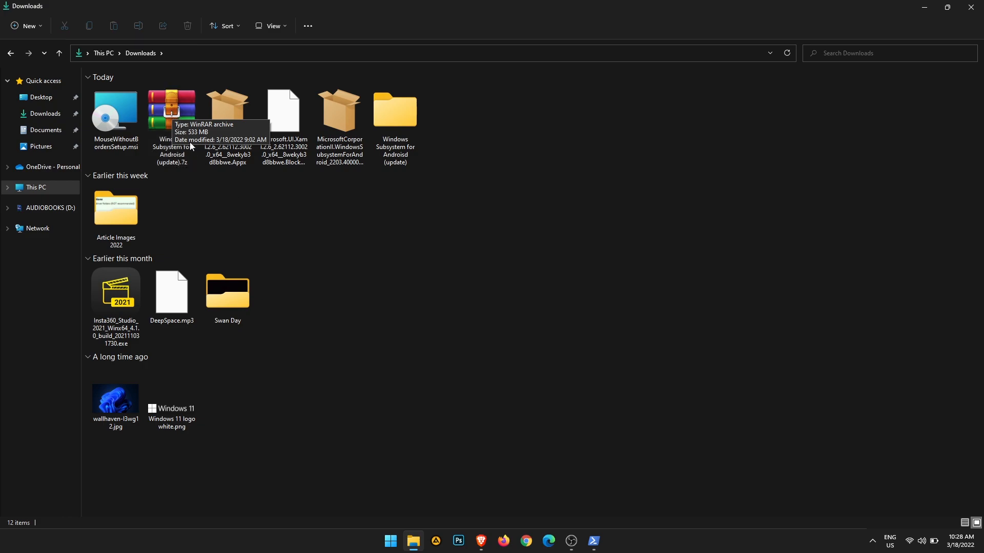
right_click(171, 106)
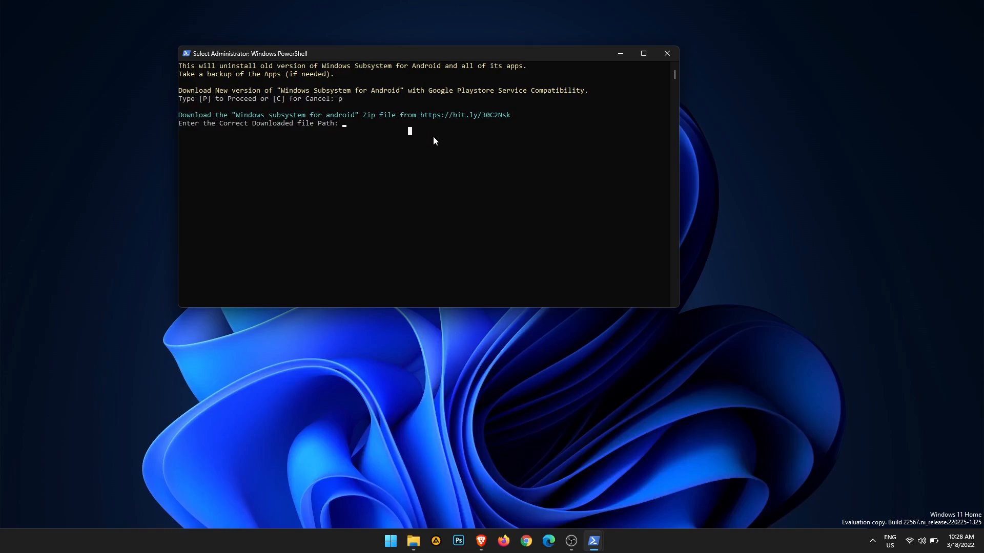
Step: Enter the archive path "C:\Users\Jasch\Downloads\Windows Subsystem for Androisd (update).7z" to start the WSA install
type("\"C:\\Users\\Jasch\\Downloads\\Windows Subsystem for Androisd (update).7z\"")
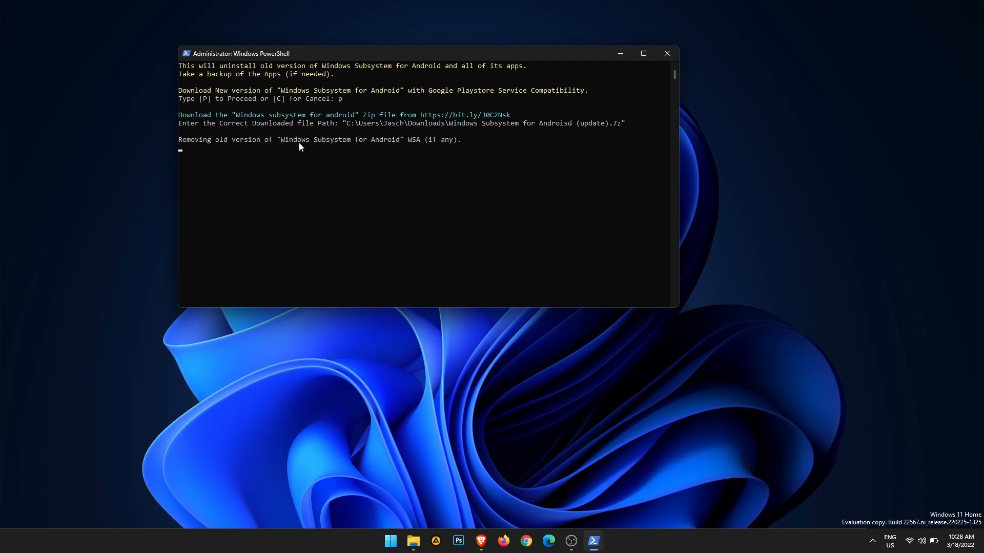
mouse_move(423, 155)
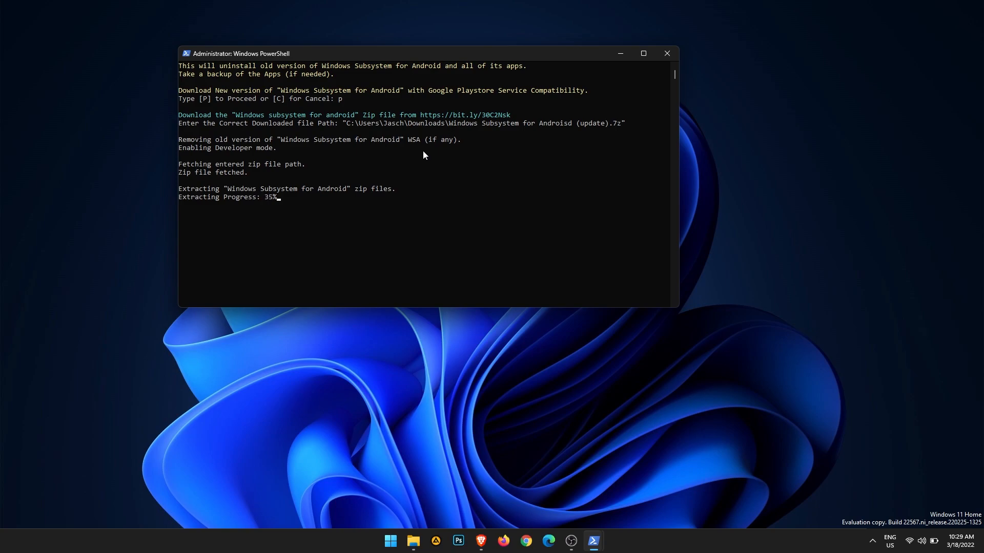
mouse_move(541, 170)
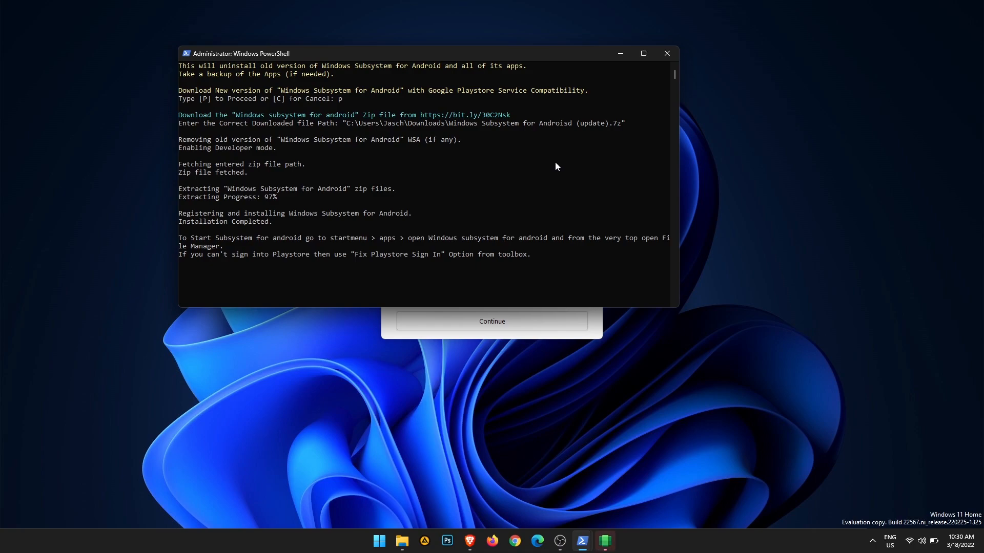
Step: Decline diagnostic-data sharing in the Android subsystem prompt and continue
left_click(491, 321)
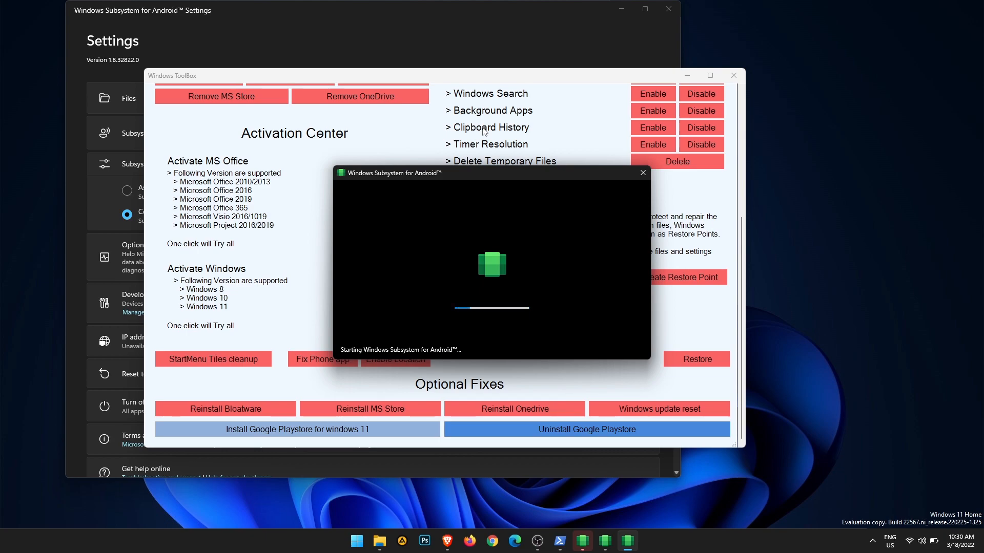
mouse_move(442, 191)
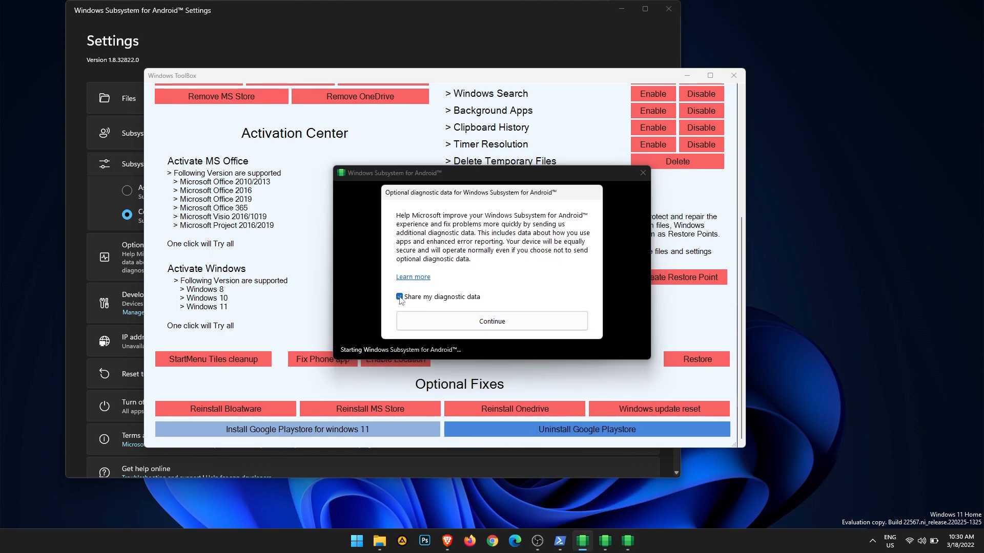
left_click(399, 297)
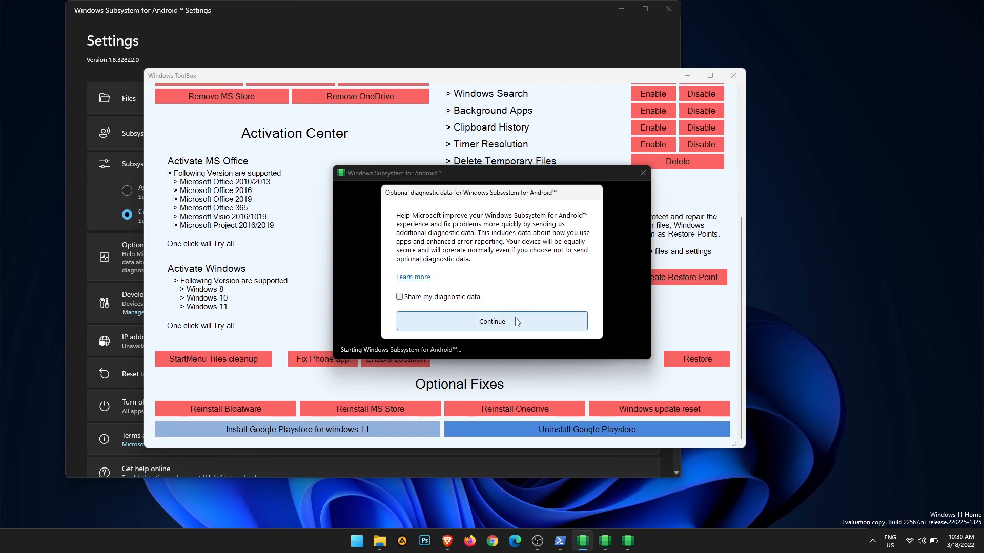
left_click(490, 321)
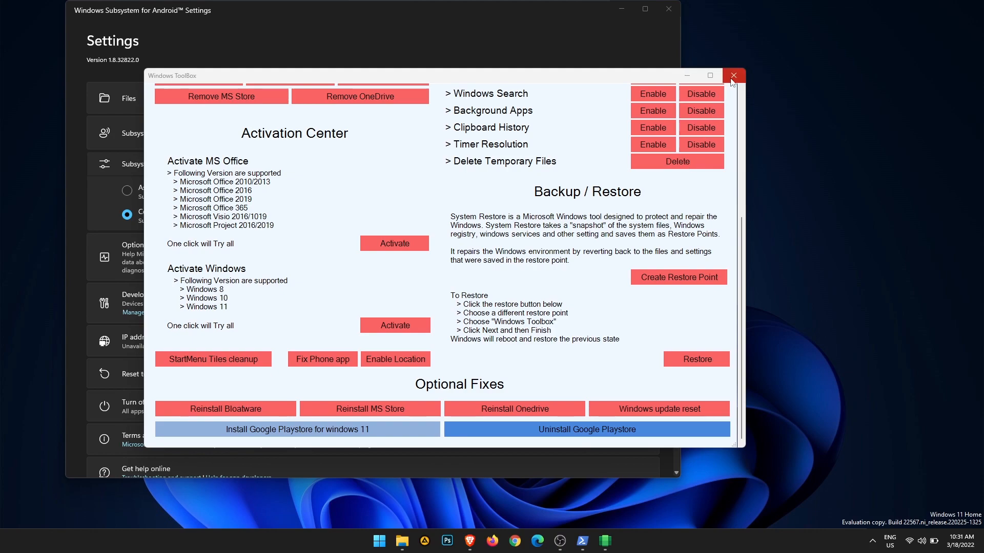
Step: Close the Windows ToolBox and WSA Settings windows, leaving Developer options showing On
left_click(731, 75)
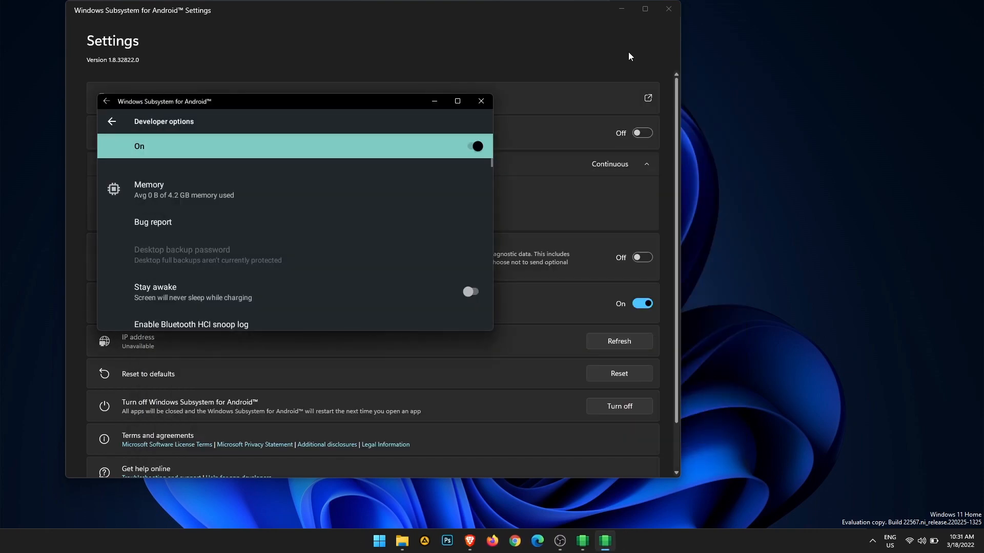
left_click(667, 9)
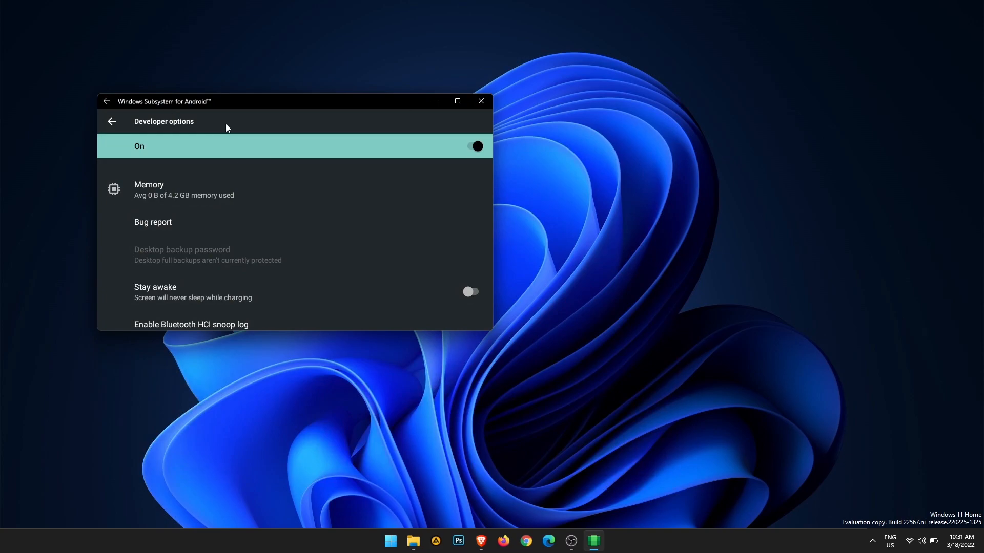
mouse_move(429, 174)
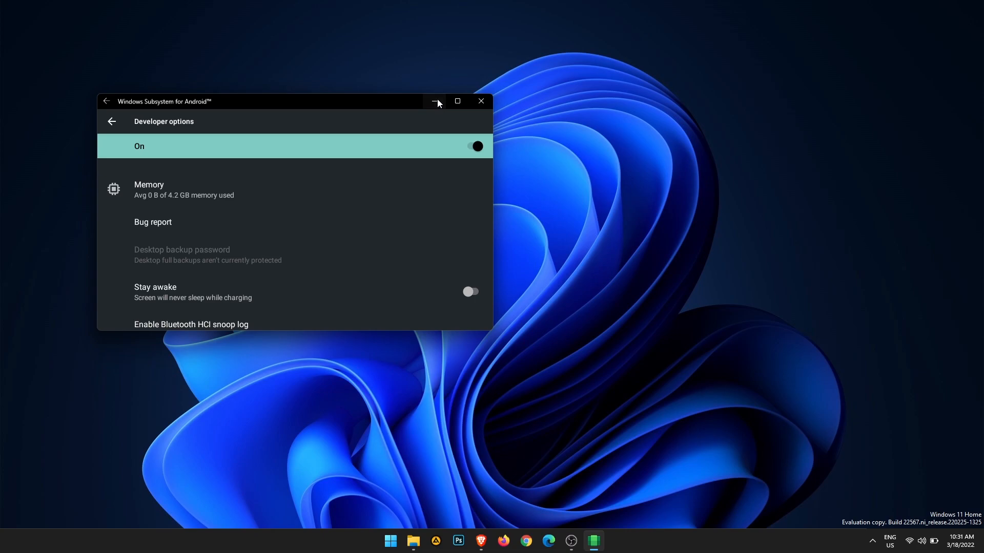
Step: Launch Google Play Store, let its splash screen load, then minimize it to show the desktop
left_click(390, 540)
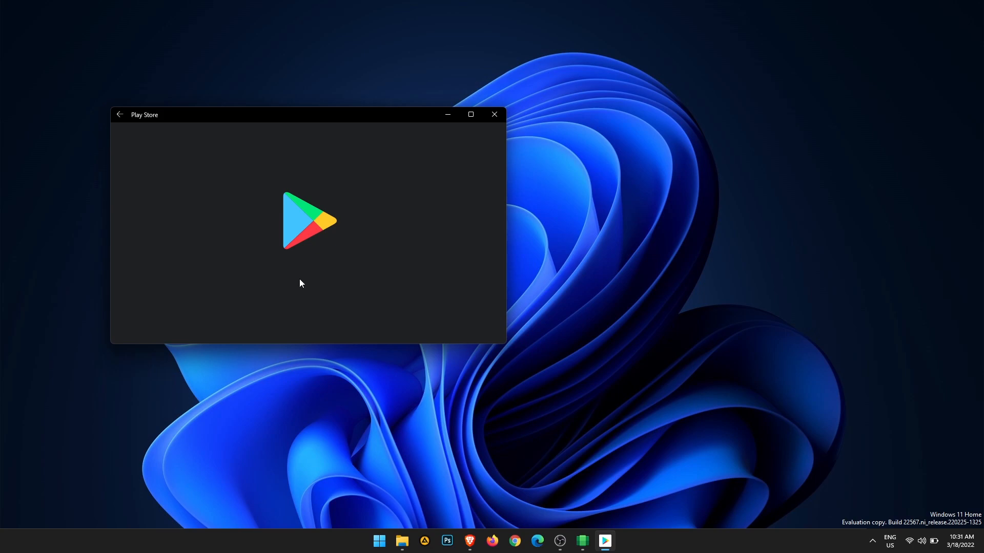
mouse_move(366, 322)
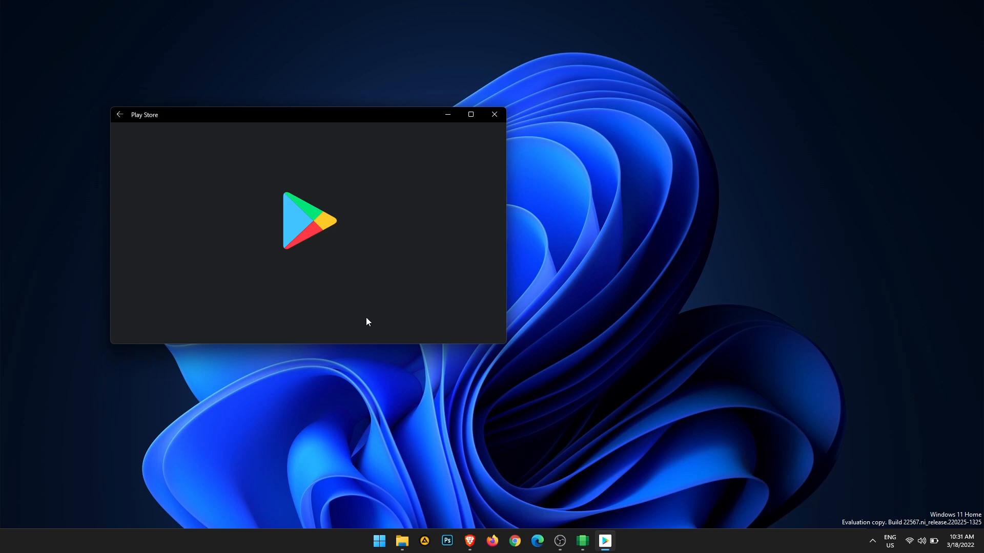
mouse_move(443, 152)
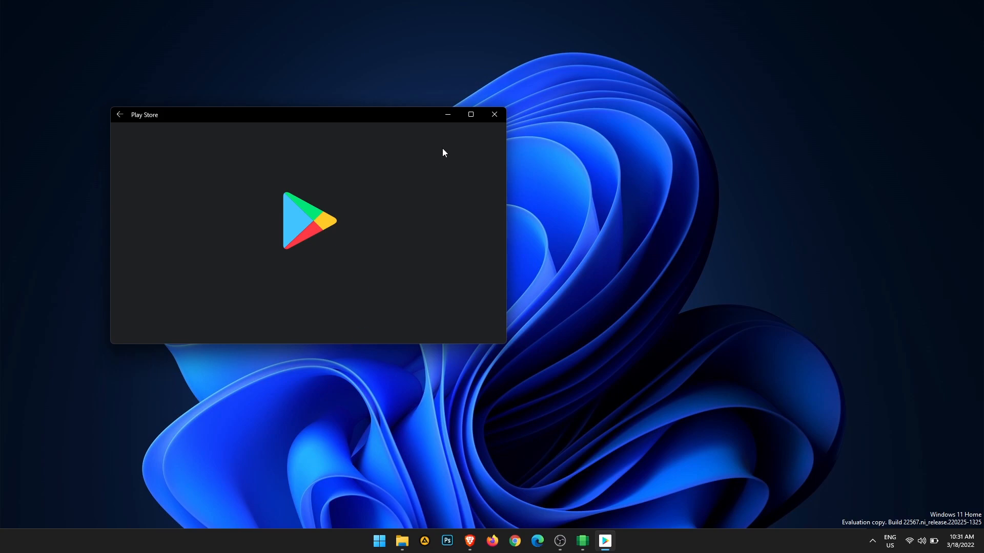
left_click(494, 114)
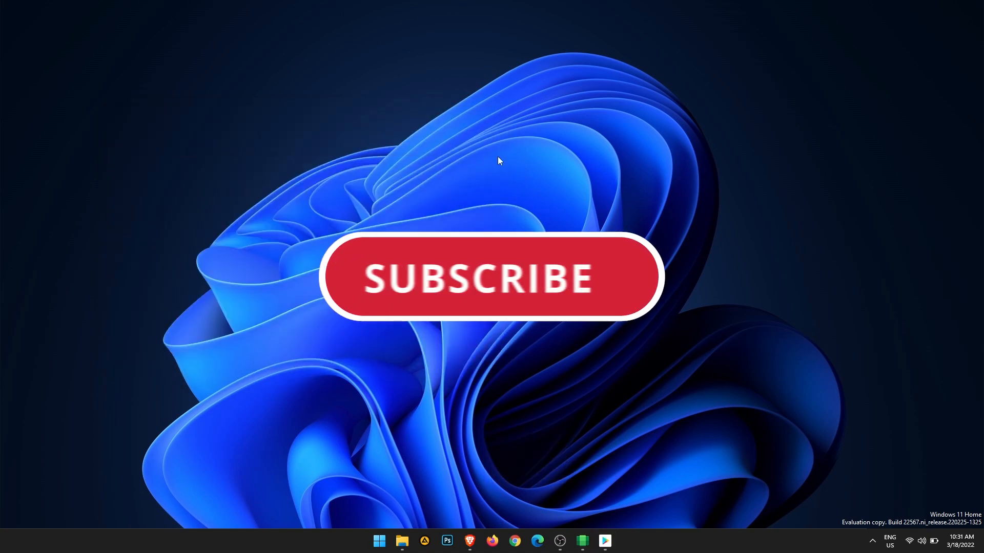
left_click(490, 277)
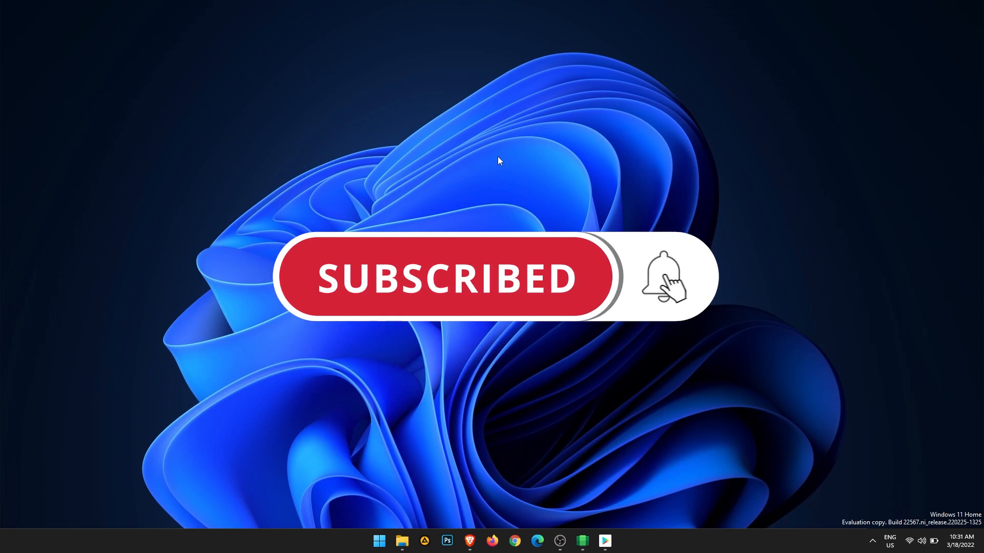